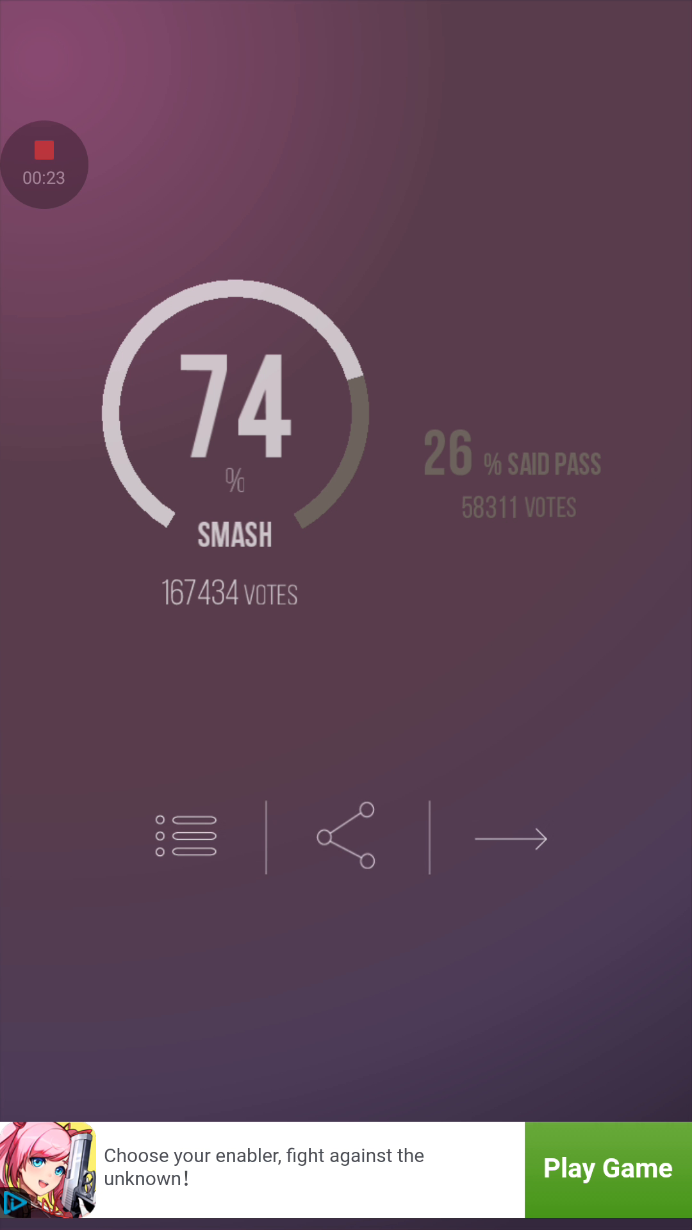
Move past the 74% result, vote on the woman in glasses, and advance past her 43% result
{"action": "left_click", "coordinate": [510, 837]}
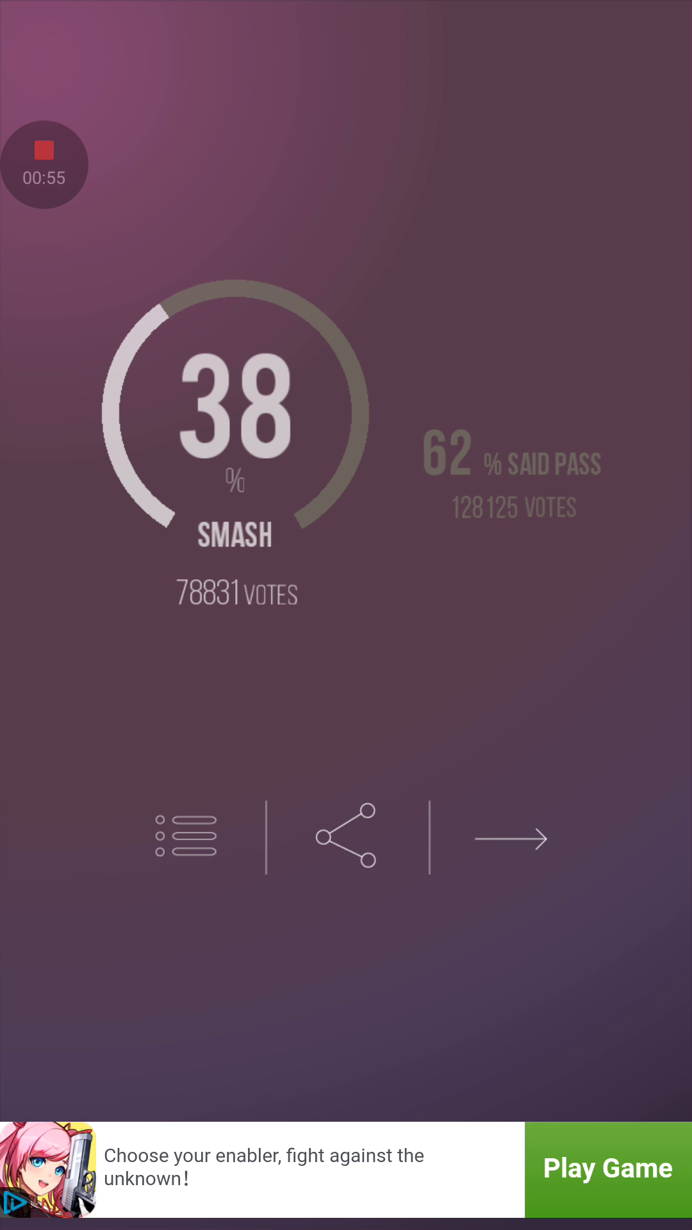
{"action": "left_click", "coordinate": [511, 837]}
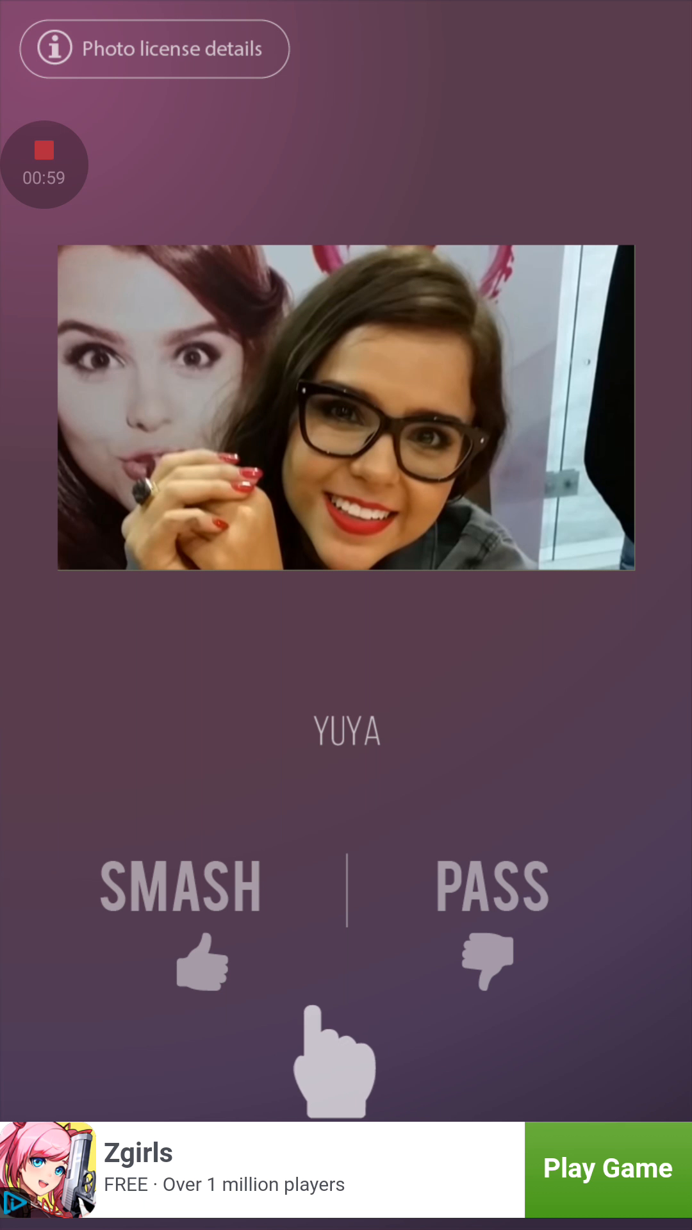
{"action": "left_click", "coordinate": [200, 885]}
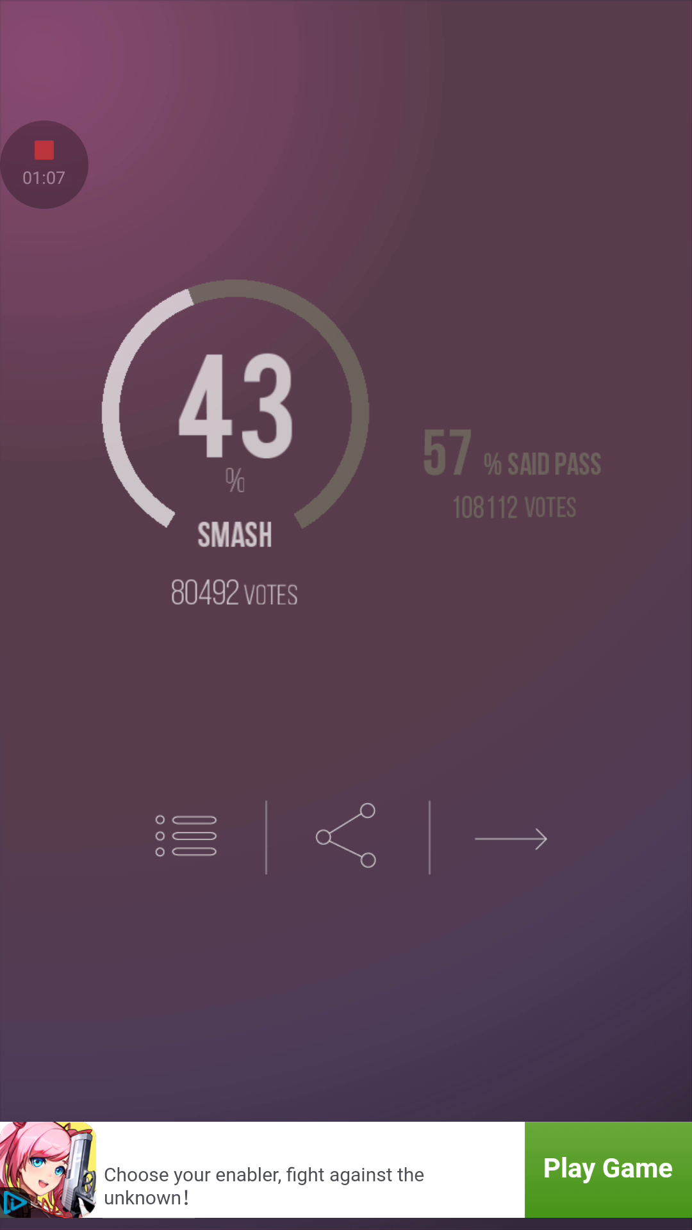
{"action": "left_click", "coordinate": [510, 838]}
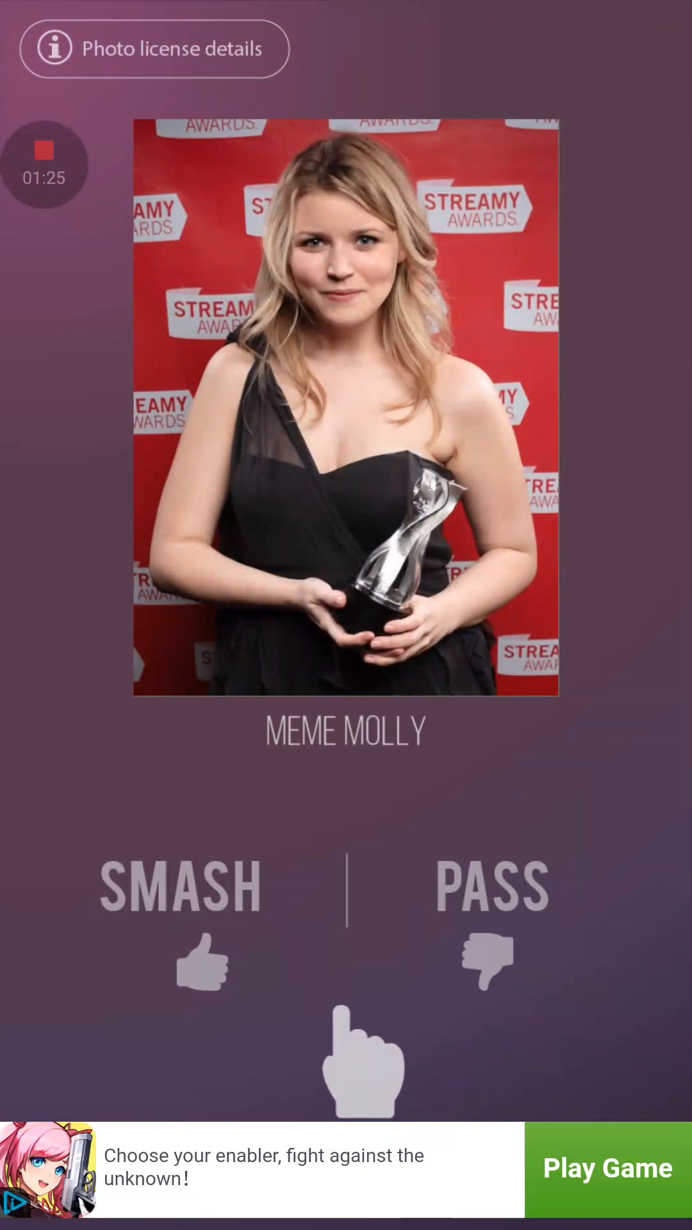
Vote on Meme Molly holding the trophy and on bearded PewDiePie
{"action": "left_click", "coordinate": [490, 886]}
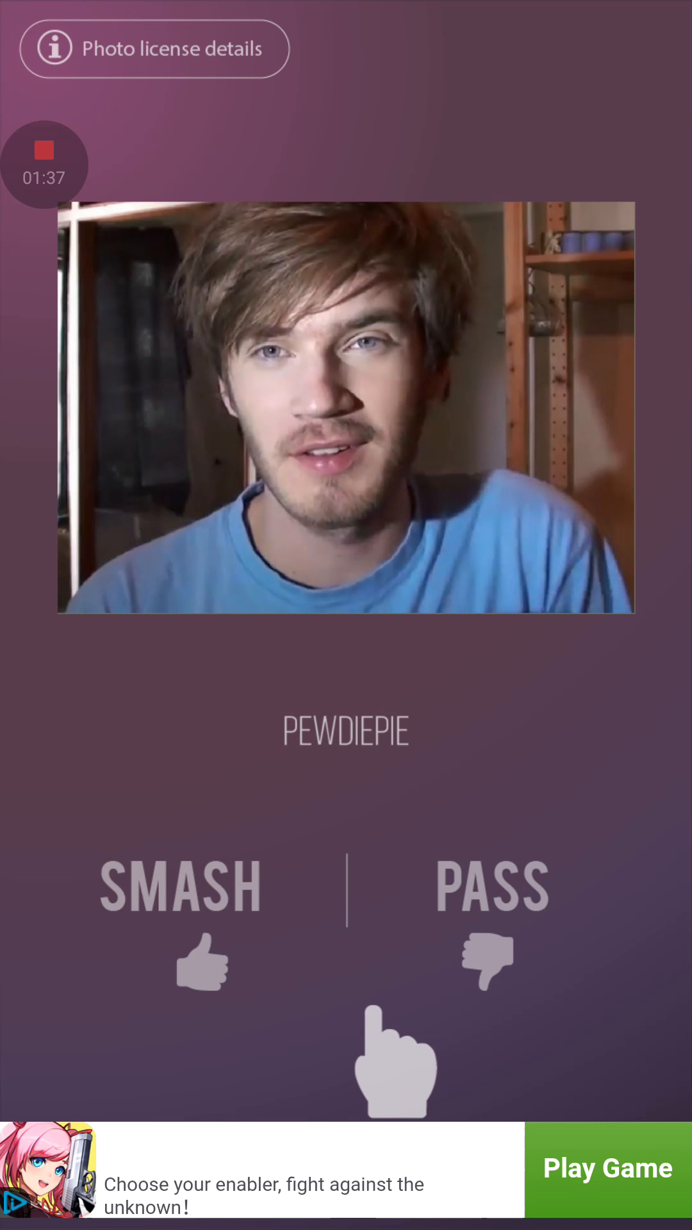
{"action": "left_click", "coordinate": [202, 959]}
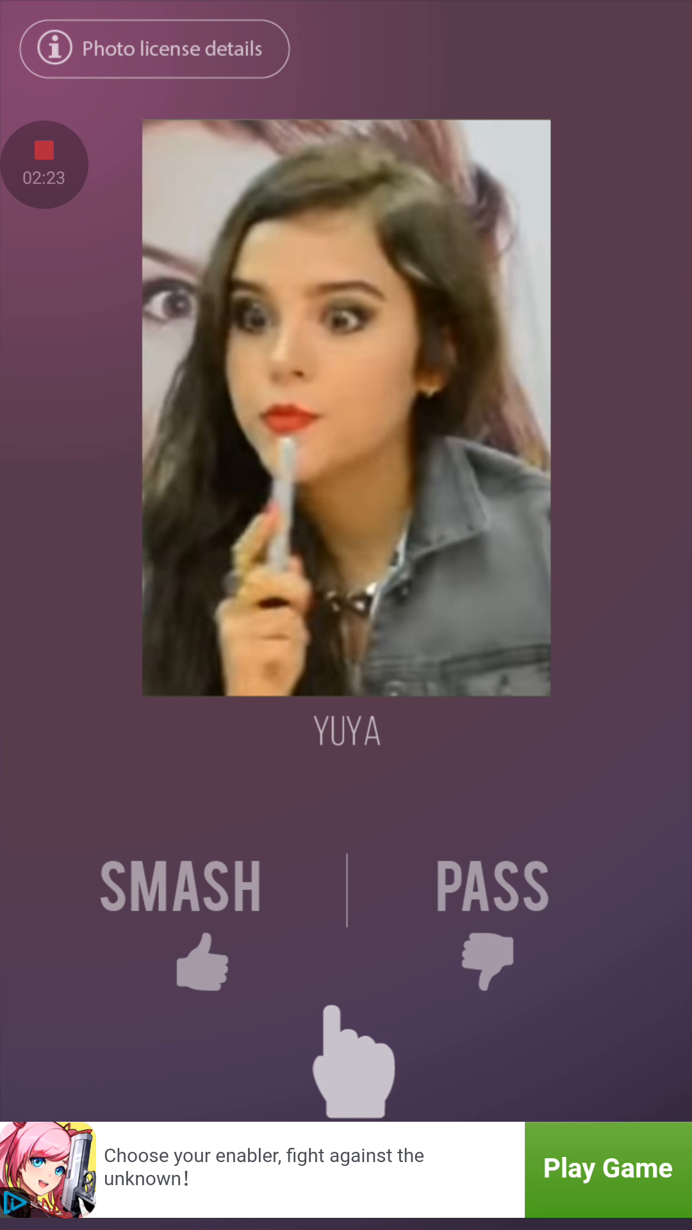
Vote on Yuya, Alexis Jordan and Amber Lee Ettinger, moving past the 37% result between them
{"action": "left_click", "coordinate": [202, 962]}
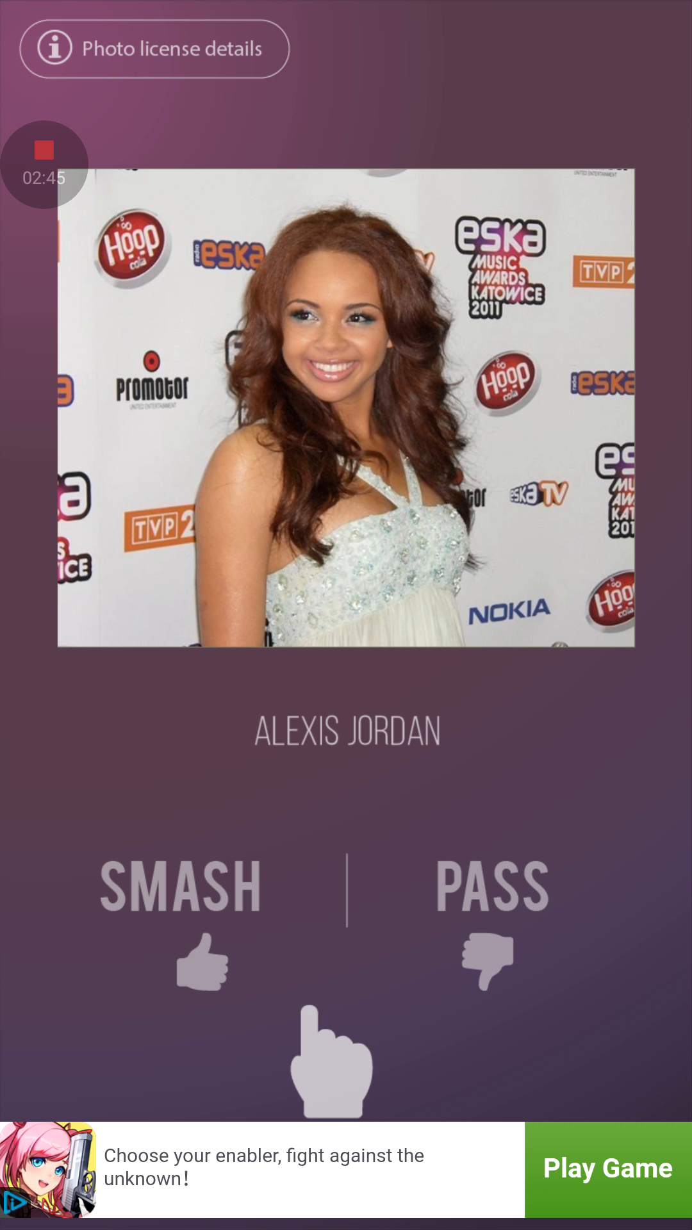
{"action": "left_click", "coordinate": [491, 886]}
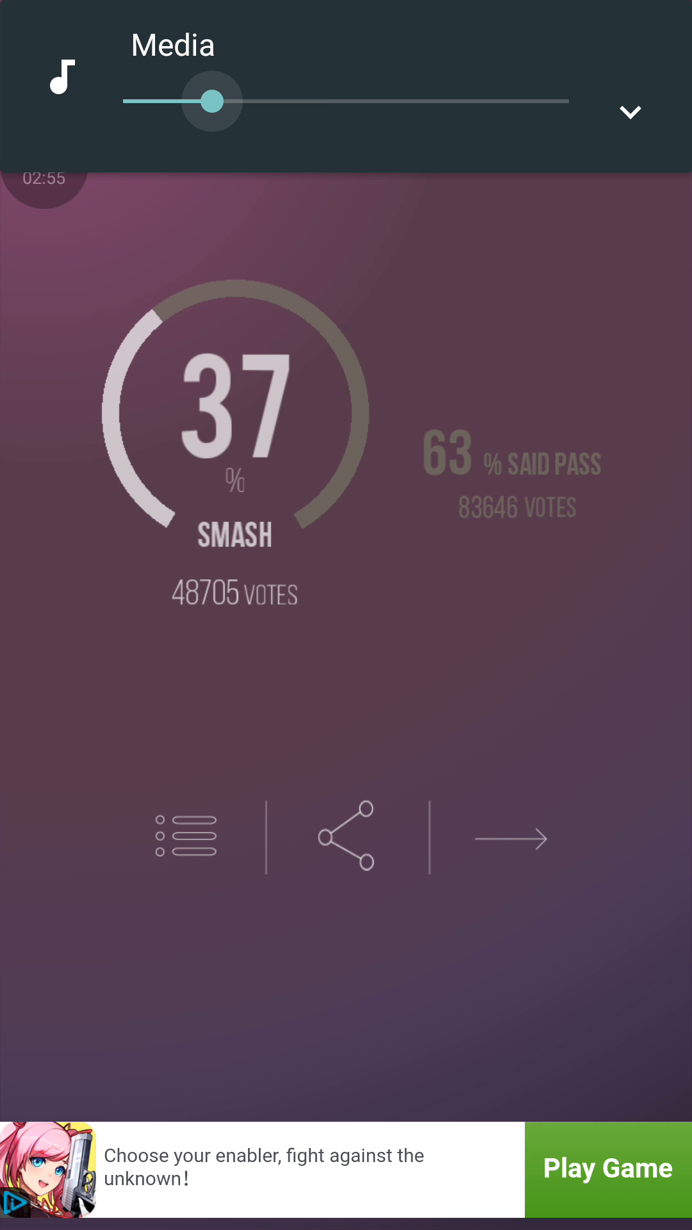
{"action": "left_click", "coordinate": [511, 837]}
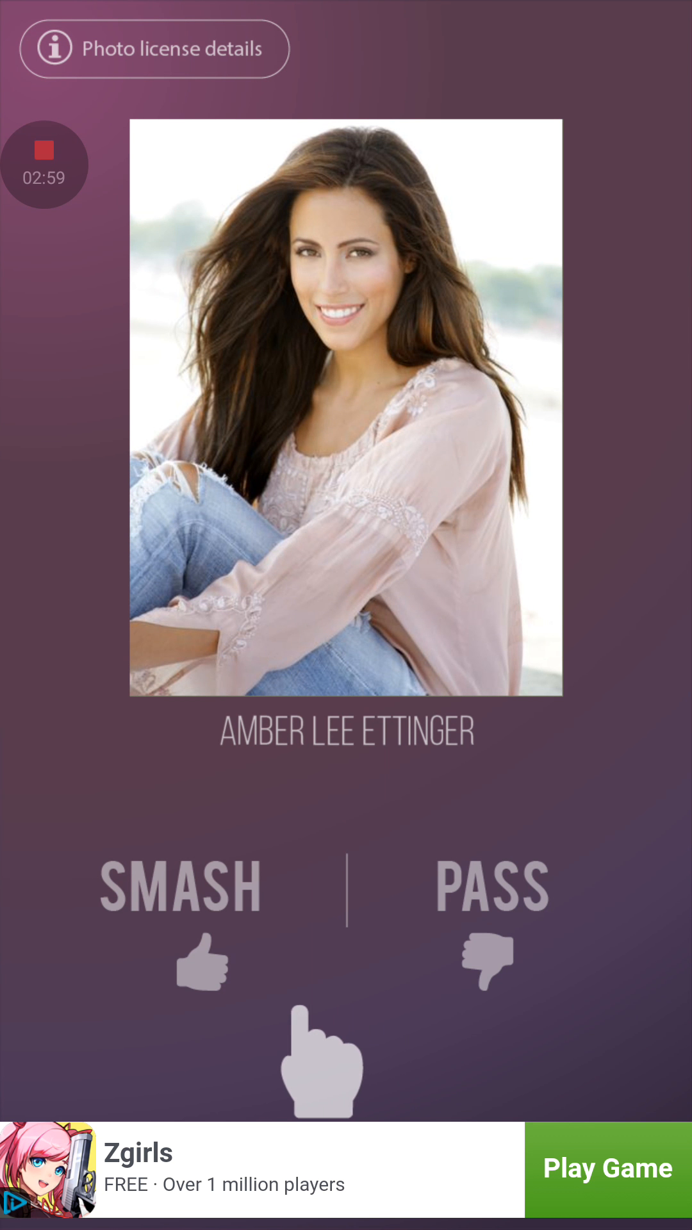
{"action": "left_click", "coordinate": [180, 963]}
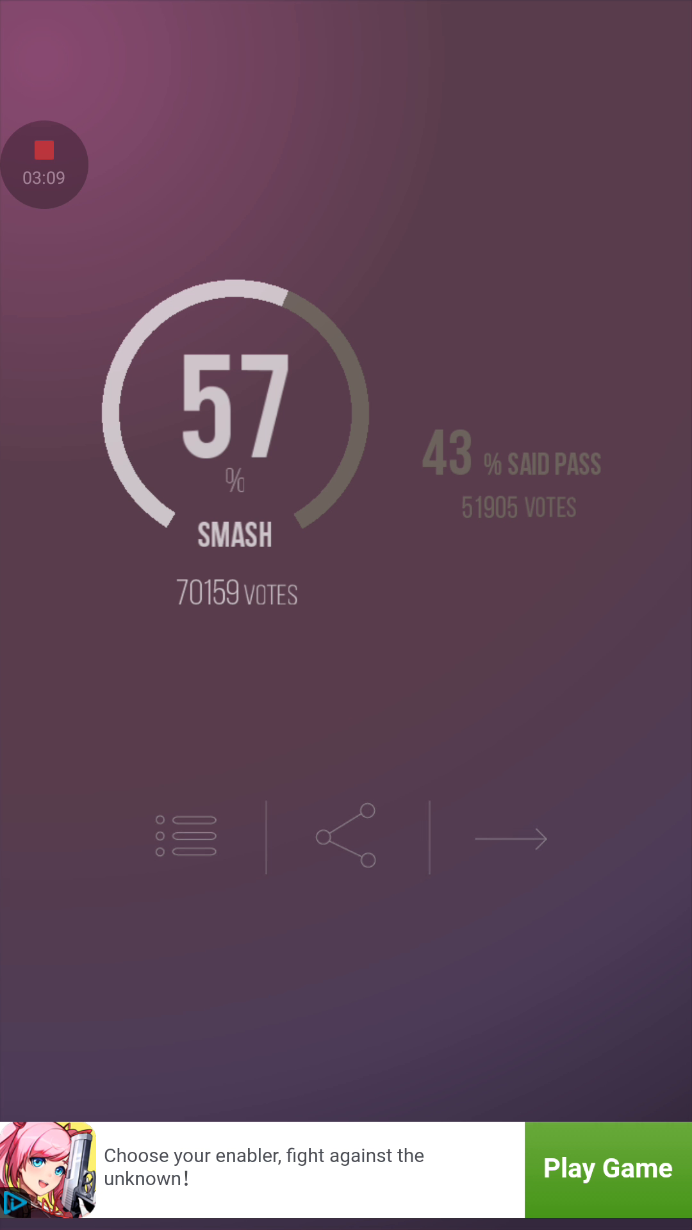
Advance past the 57% and 33% results and vote on Anita Sarkeesian in the green top
{"action": "left_click", "coordinate": [511, 837]}
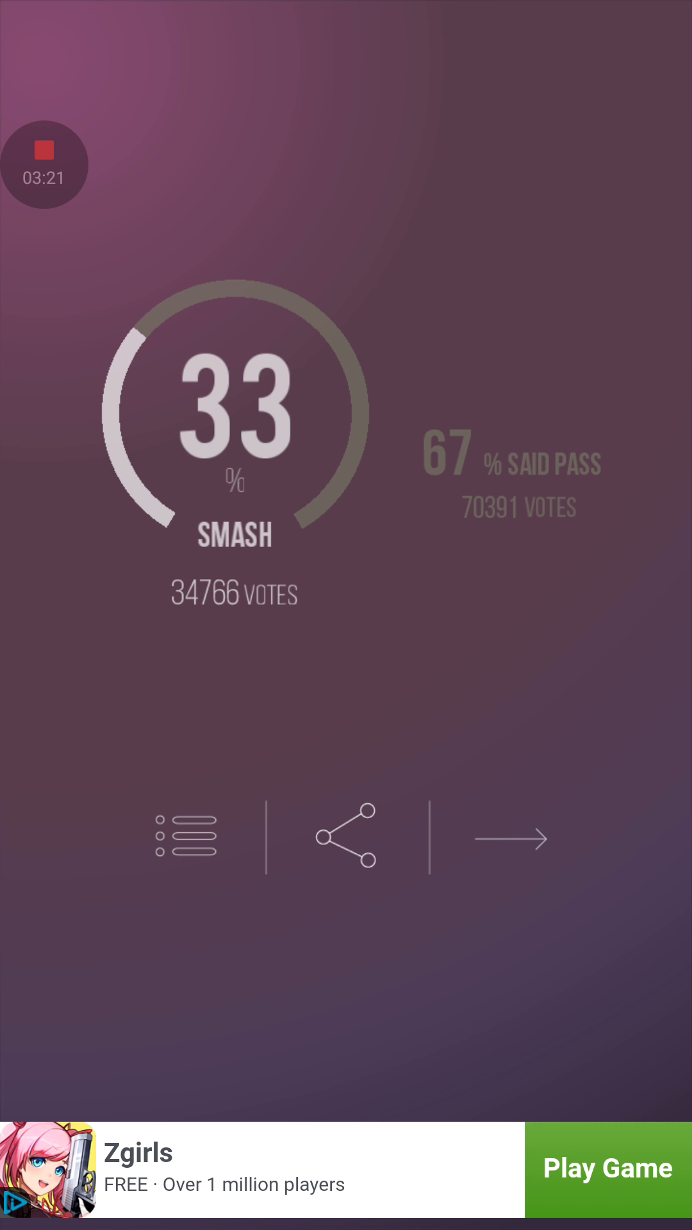
{"action": "left_click", "coordinate": [510, 838]}
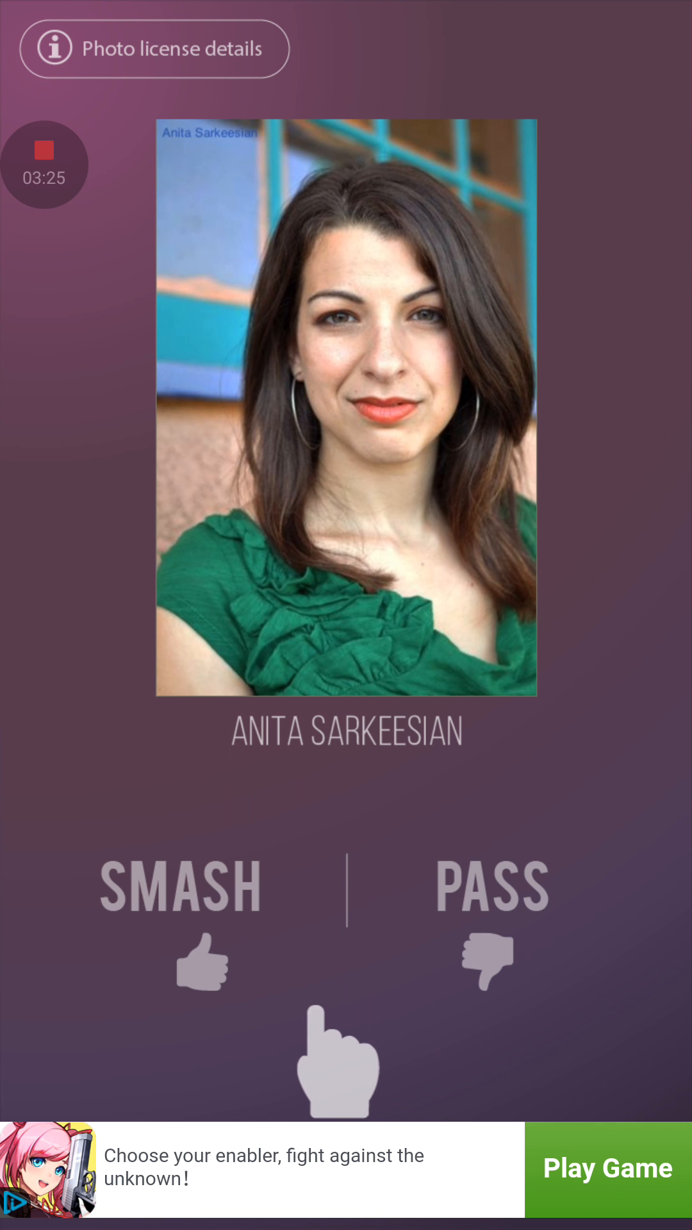
{"action": "left_click", "coordinate": [490, 931]}
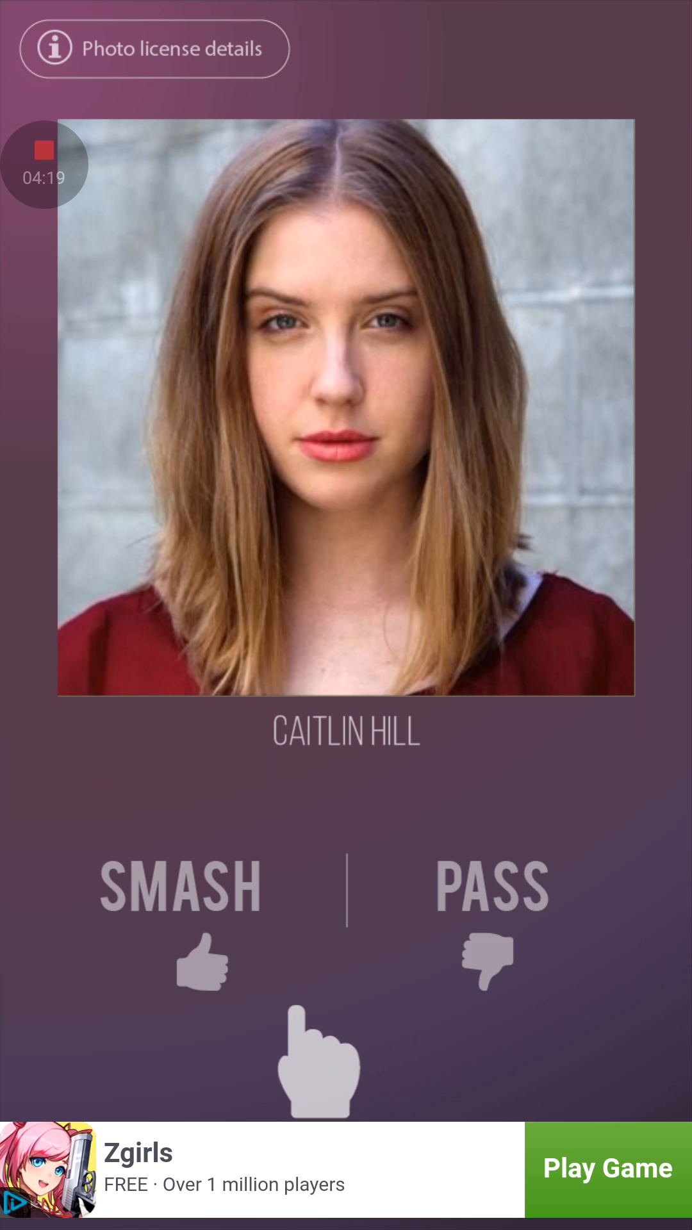
{"action": "left_click", "coordinate": [200, 964]}
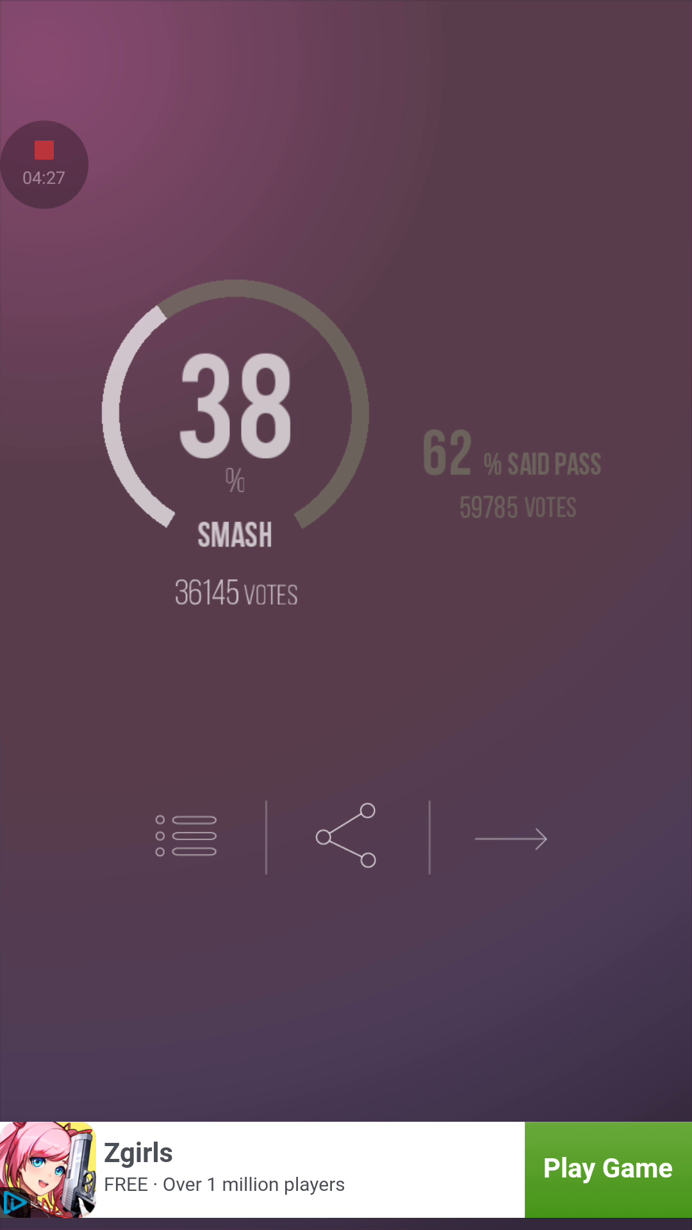
{"action": "left_click", "coordinate": [510, 837]}
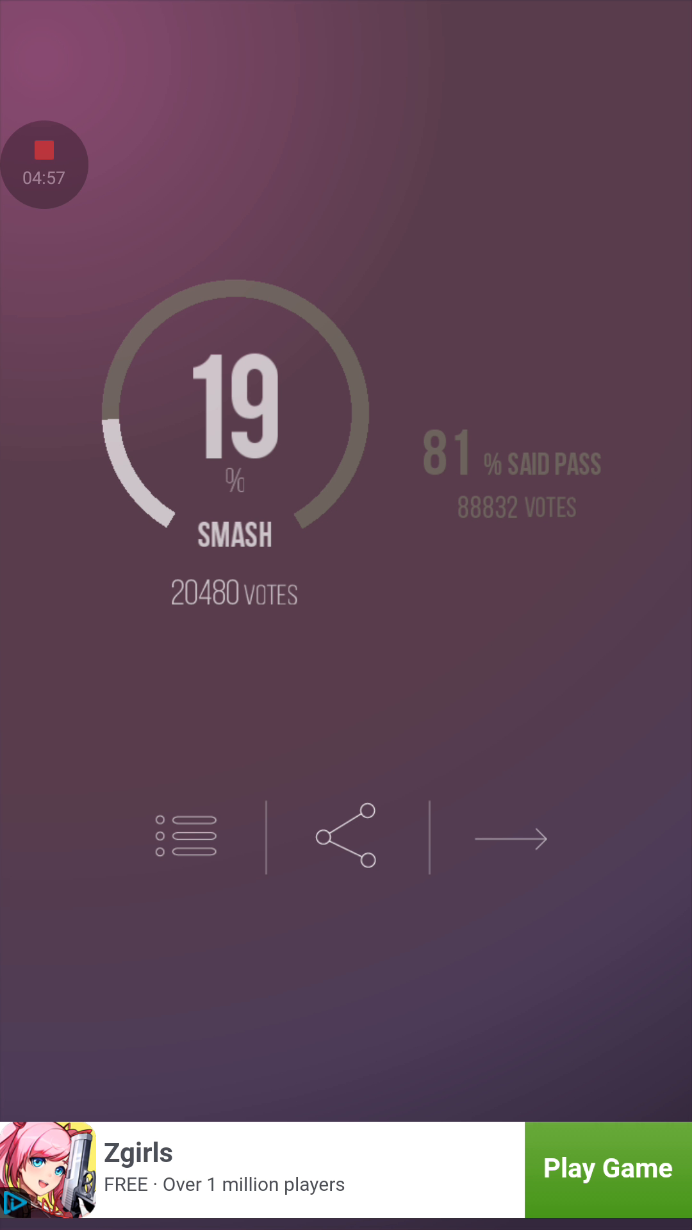
{"action": "left_click", "coordinate": [511, 838]}
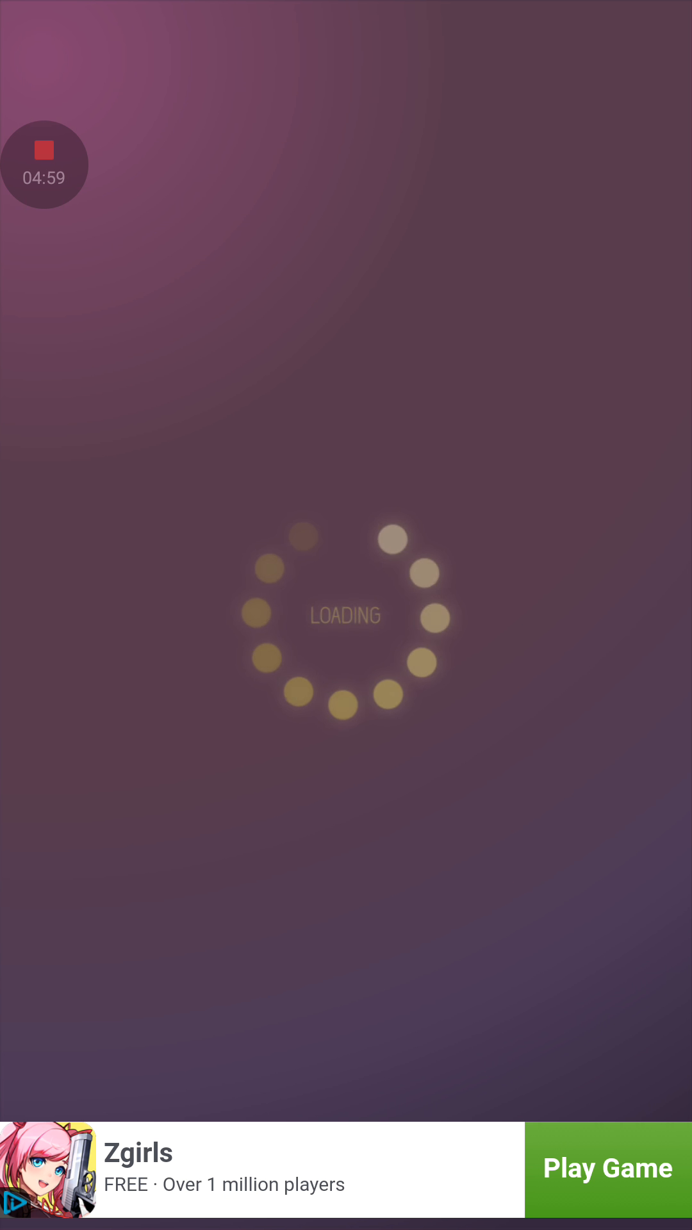